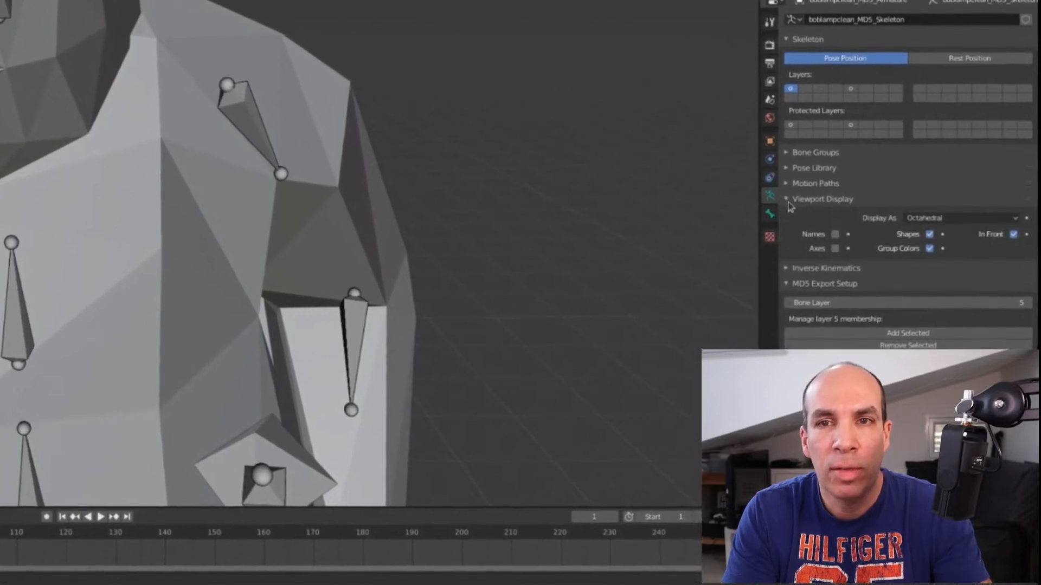
# Step: Expand the boblampclean skeleton in the Outliner to reveal origin, sheath, pubis and pelvis bones
pyautogui.click(834, 239)
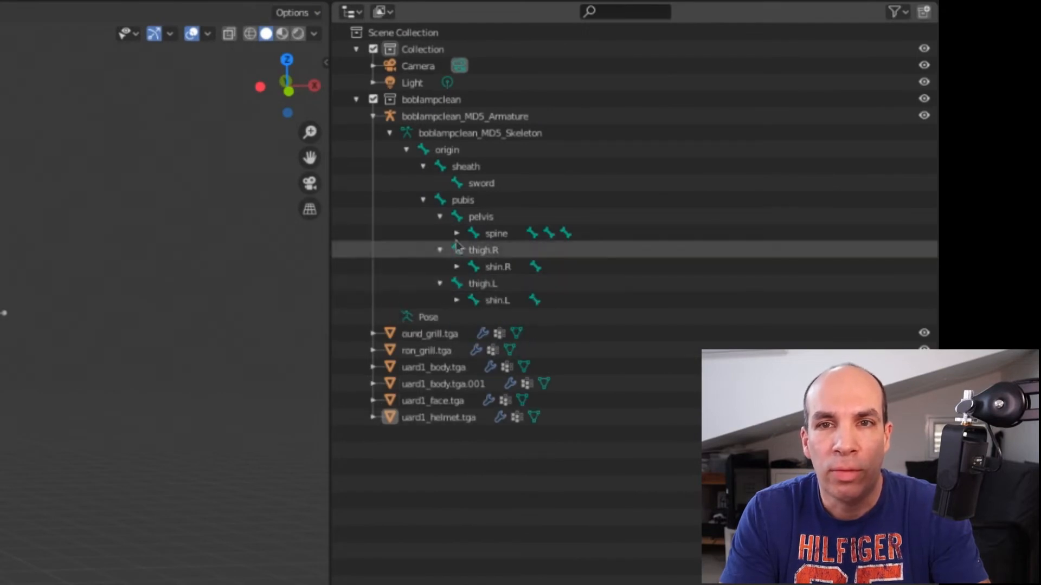
# Step: Expand spine, wrist.L and shin.L to reveal the neck, arm, finger and ankle bones
pyautogui.click(457, 233)
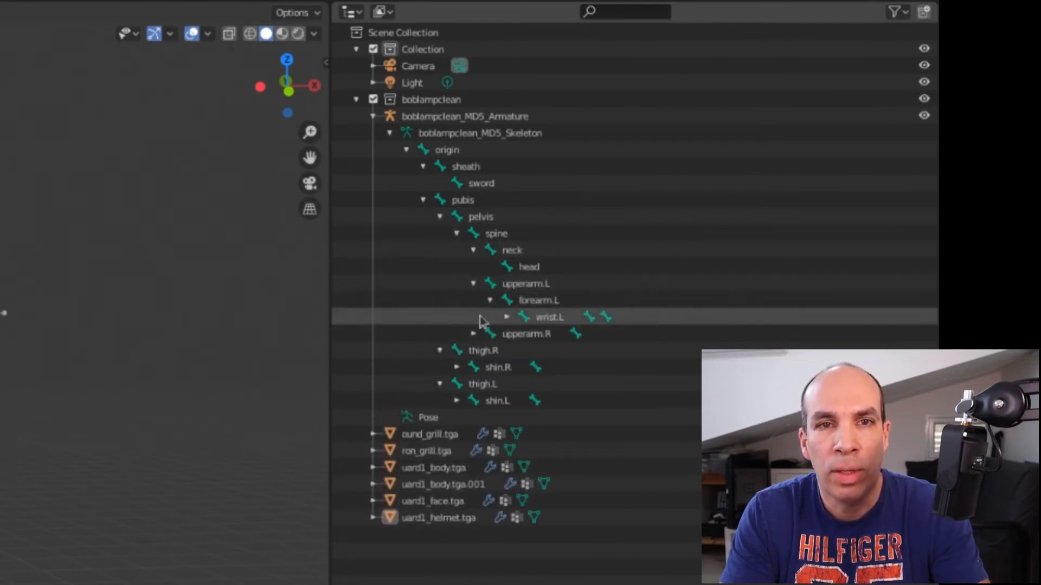
pyautogui.click(507, 317)
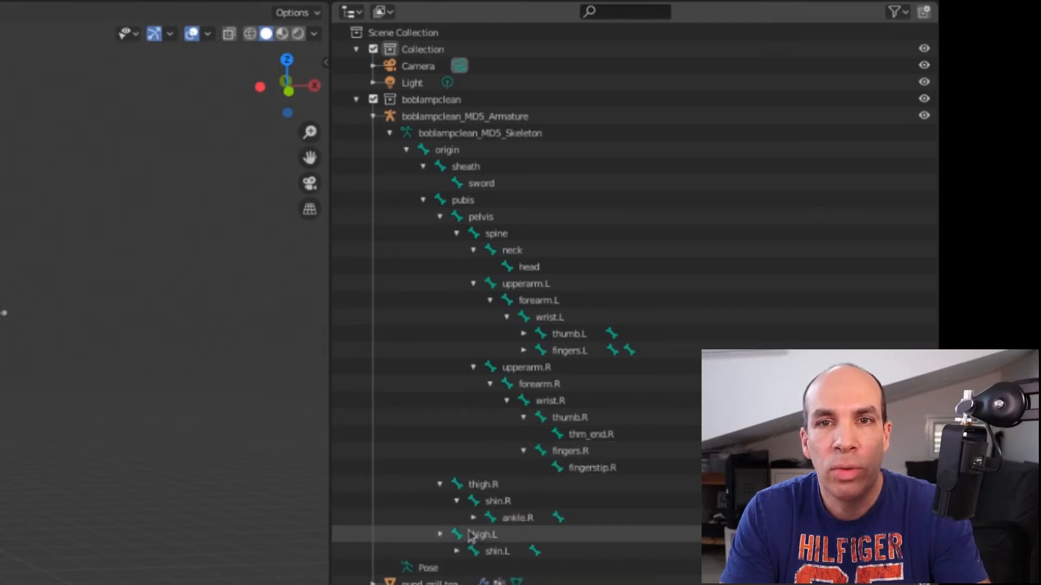
pyautogui.click(473, 518)
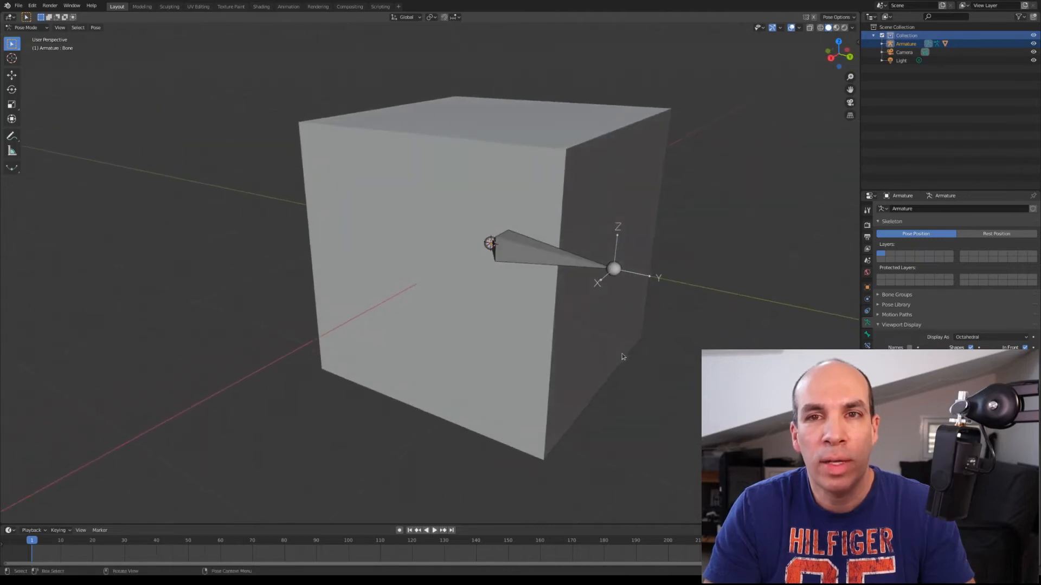
pyautogui.moveTo(733, 301)
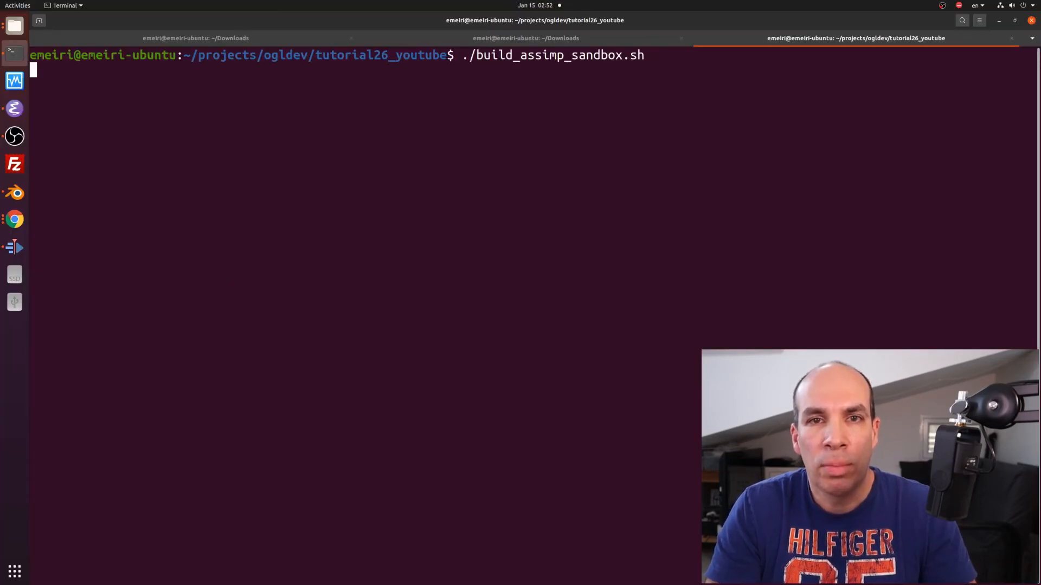
# Step: Run ./assimp_sandbox on models/single_bone.fbx and highlight its mesh and bone report
pyautogui.write('./assimp_sandbox')
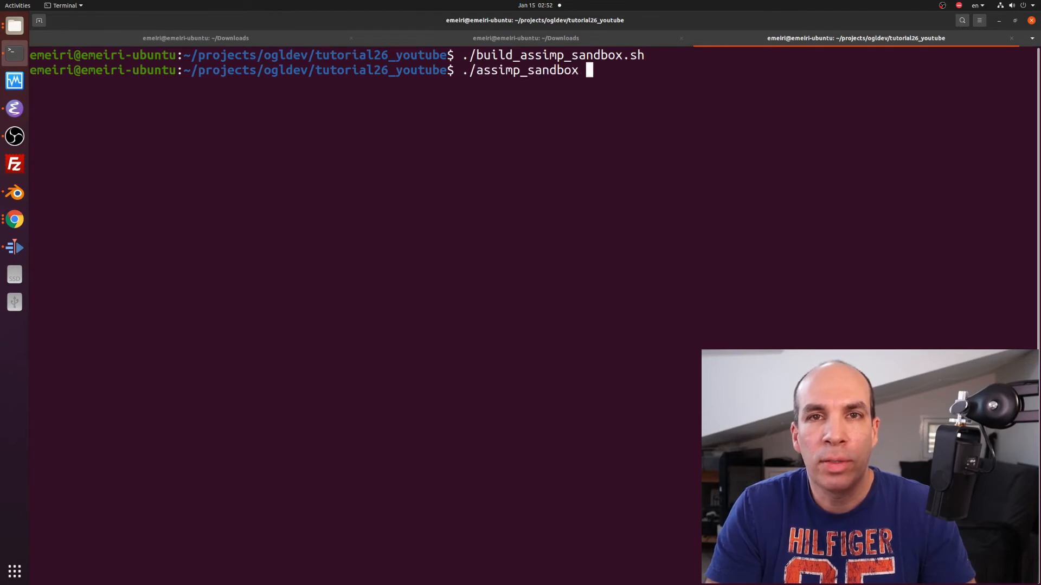
pyautogui.write('models/single_bone.fbx')
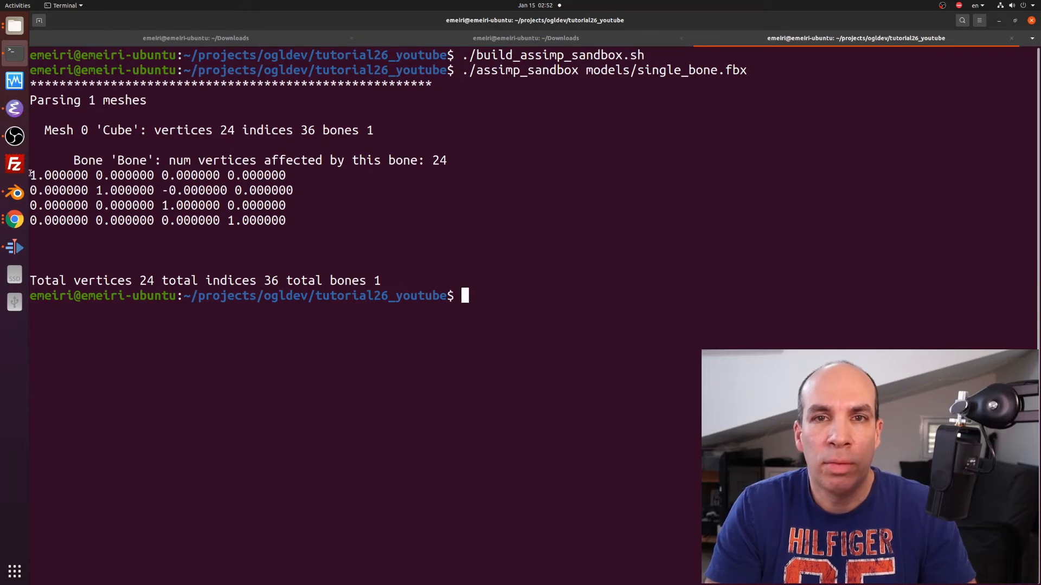
pyautogui.moveTo(29, 175); pyautogui.dragTo(286, 220)
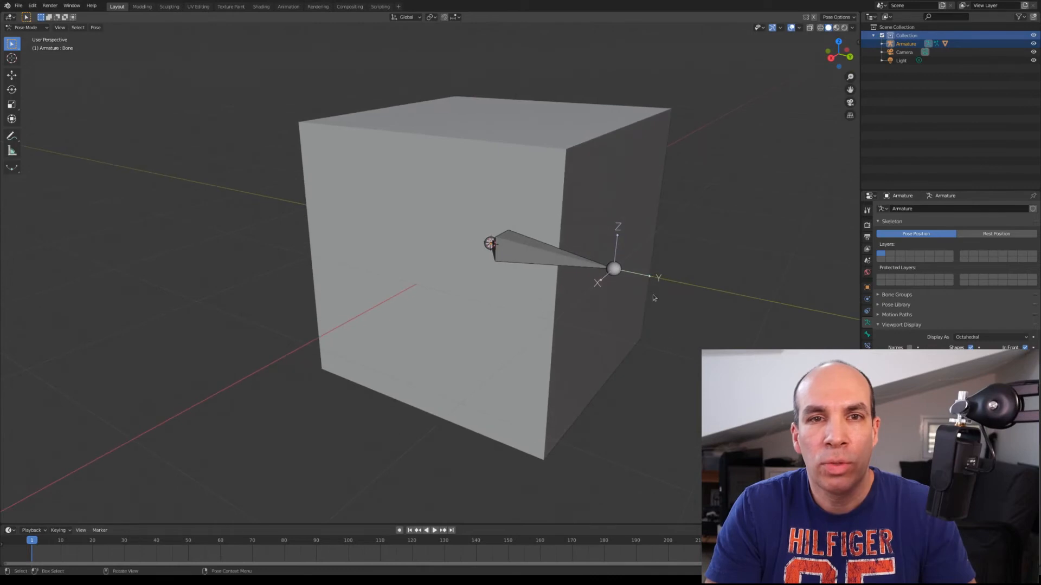
pyautogui.moveTo(735, 303)
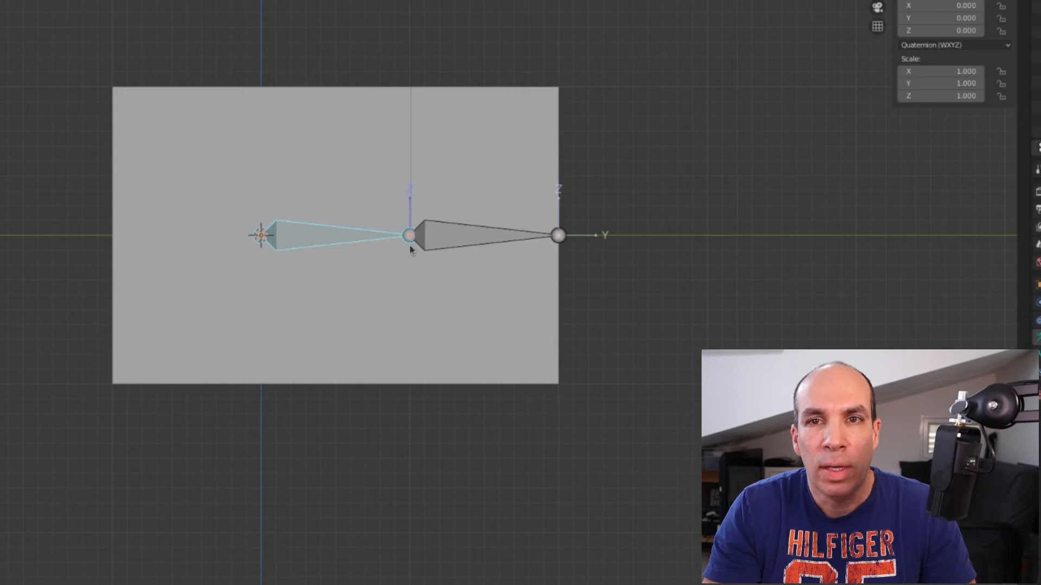
pyautogui.moveTo(563, 247)
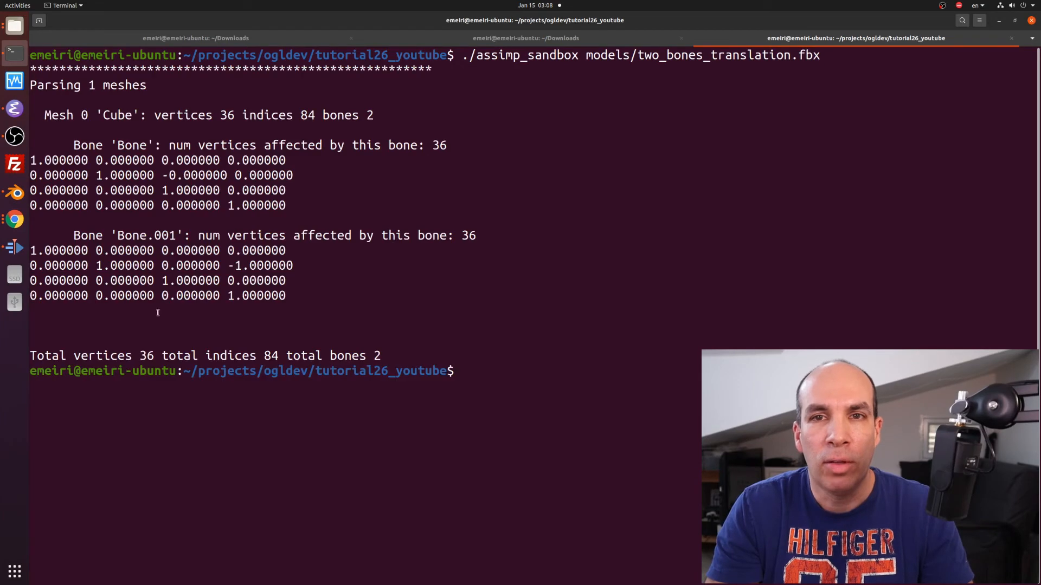
# Step: Highlight the Bone and Bone.001 offset matrices in the two_bones_translation.fbx output
pyautogui.moveTo(30, 161); pyautogui.dragTo(285, 205)
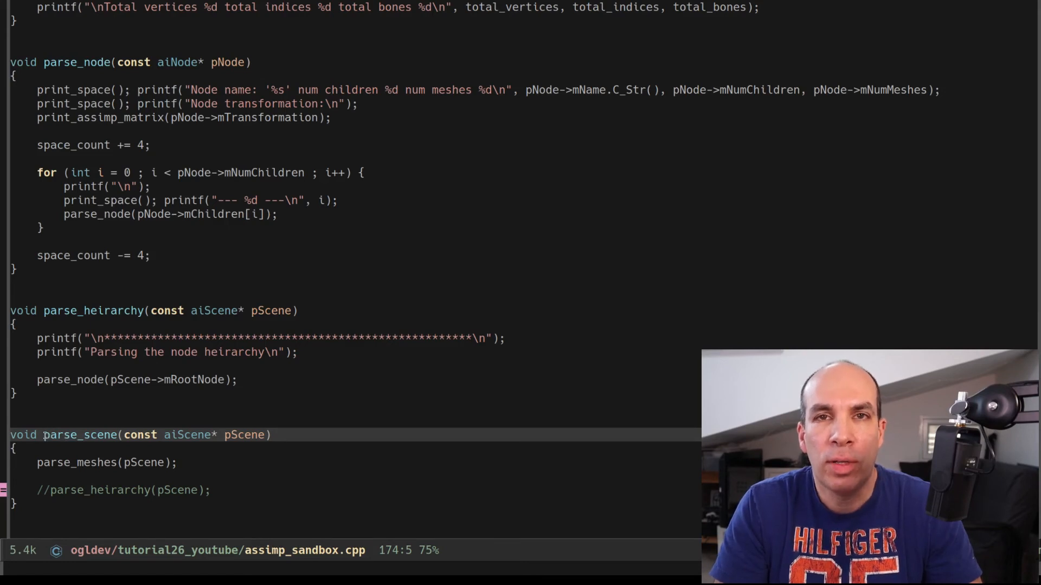
# Step: Enable the parse_heirarchy(pScene) call inside parse_scene in assimp_sandbox.cpp
pyautogui.doubleClick(79, 434)
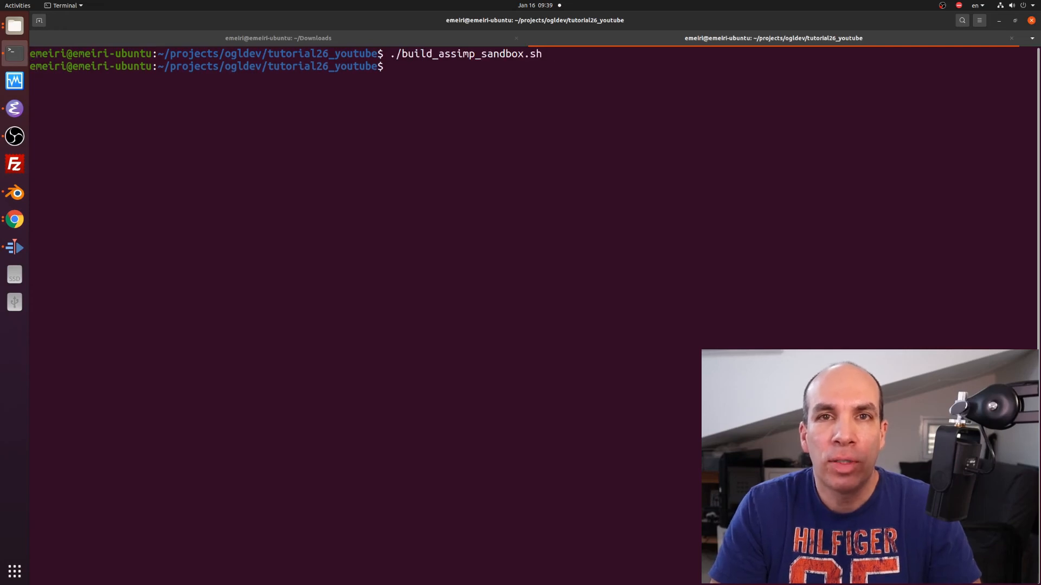
# Step: Run ./assimp_sandbox on models/single_bone.fbx to print the RootNode-to-Bone_end hierarchy
pyautogui.write('./assimp_sandbox models/')
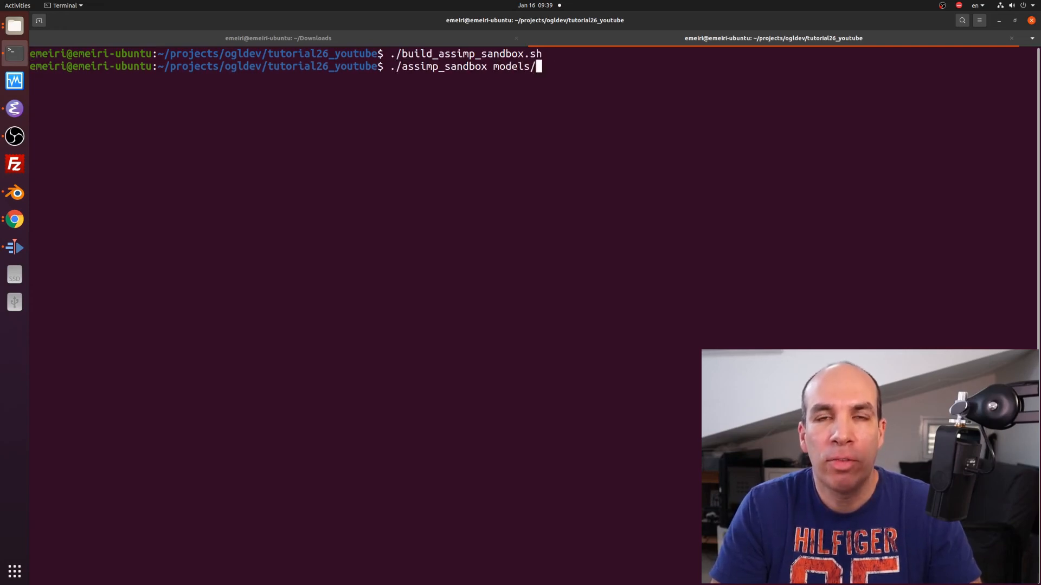
pyautogui.write('single_bone.')
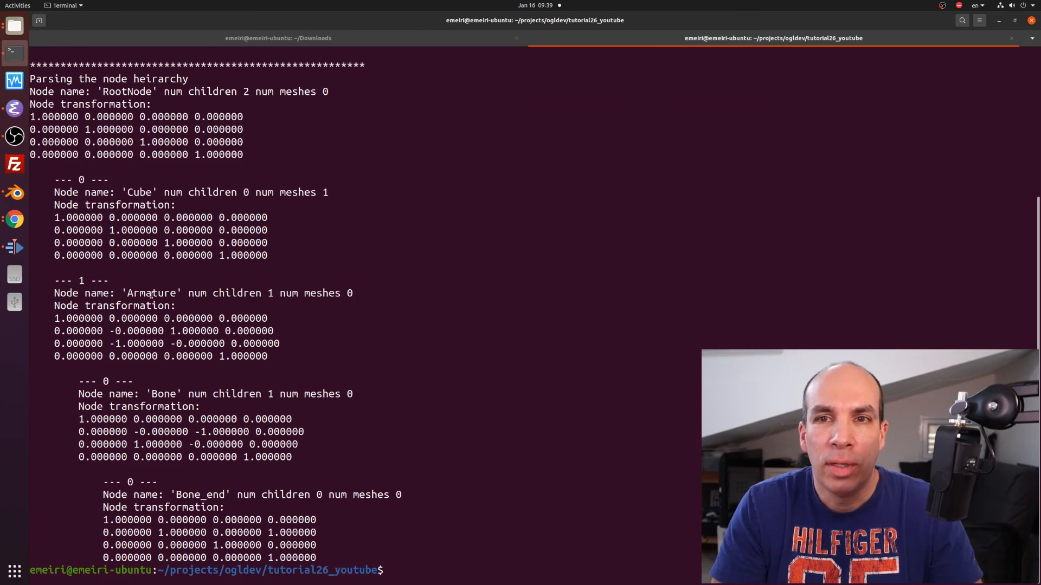
pyautogui.doubleClick(152, 292)
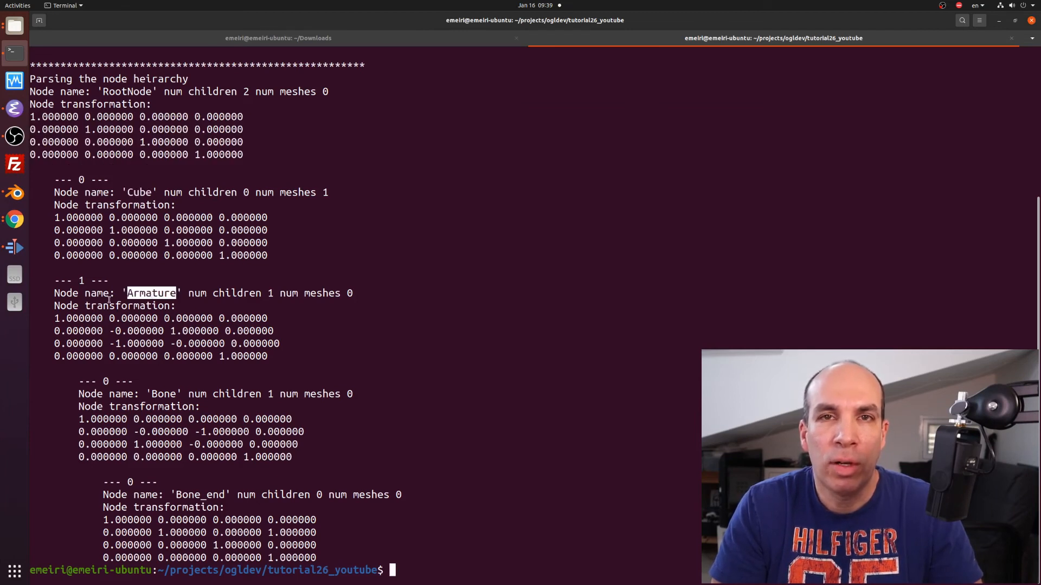
pyautogui.moveTo(54, 317); pyautogui.dragTo(270, 356)
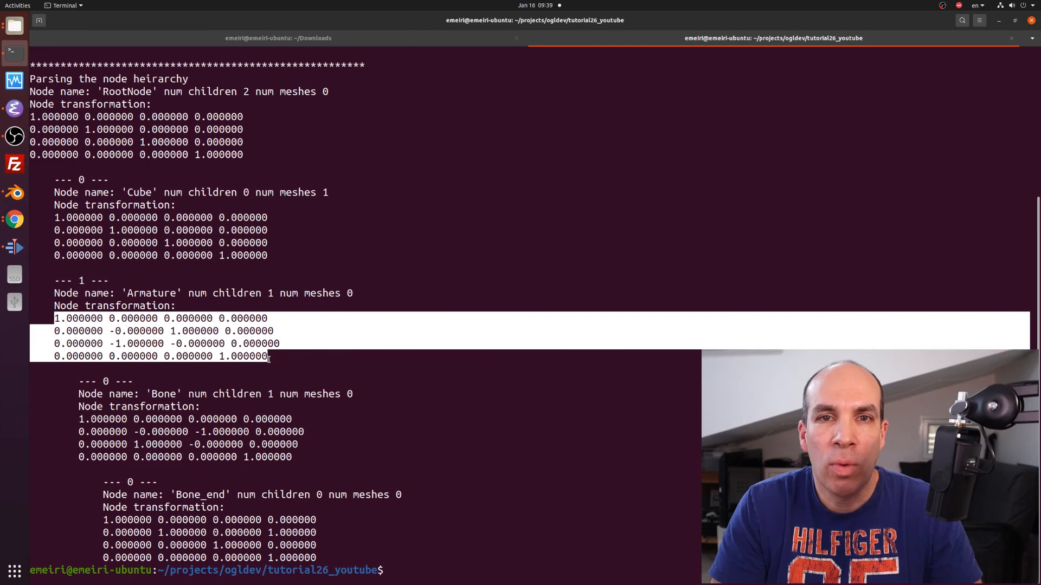
pyautogui.doubleClick(193, 330)
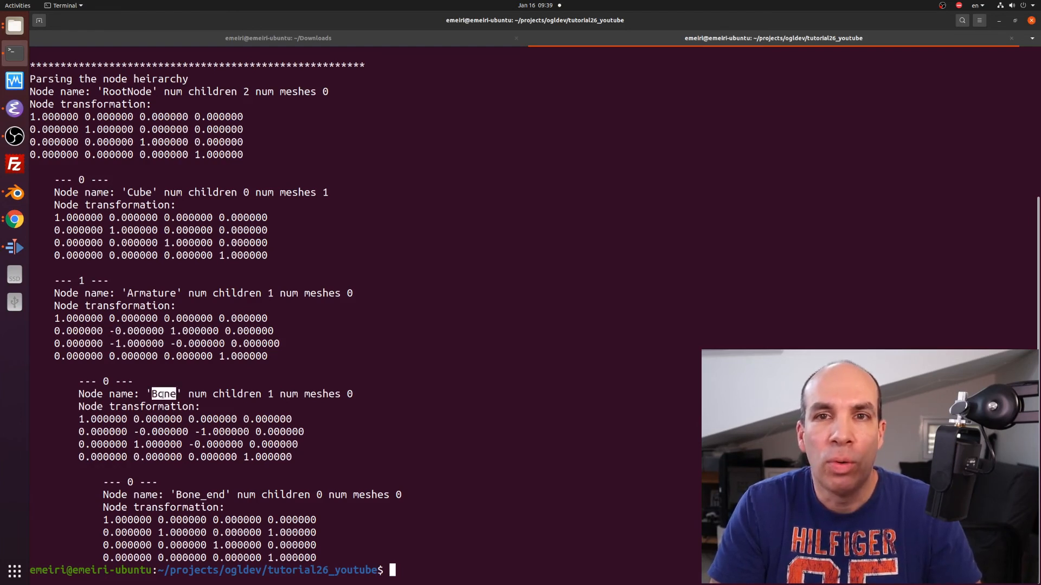
pyautogui.moveTo(78, 418); pyautogui.dragTo(290, 457)
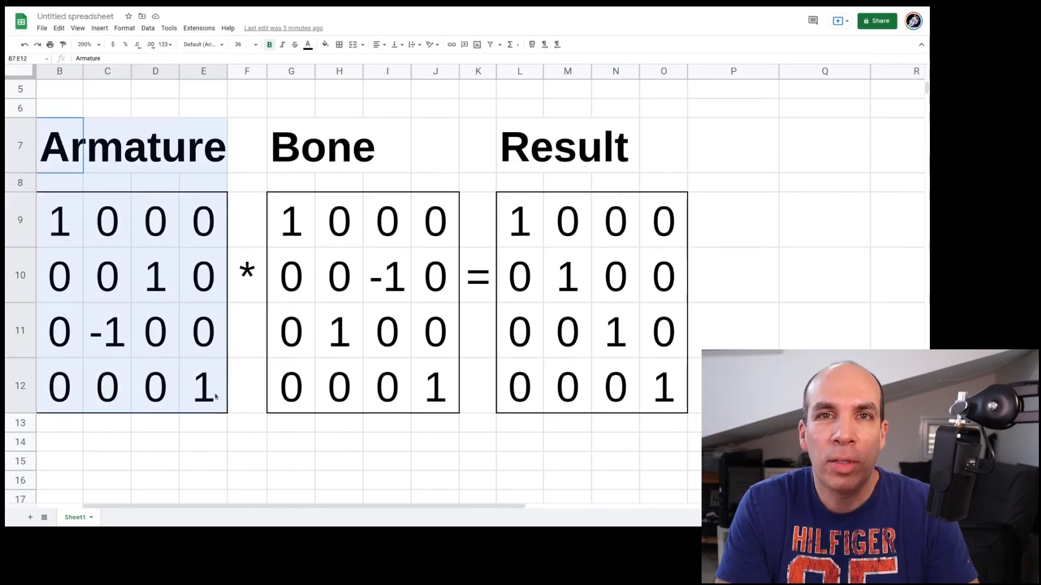
# Step: Select the last value of the Armature matrix in the Armature times Bone identity check
pyautogui.click(290, 147)
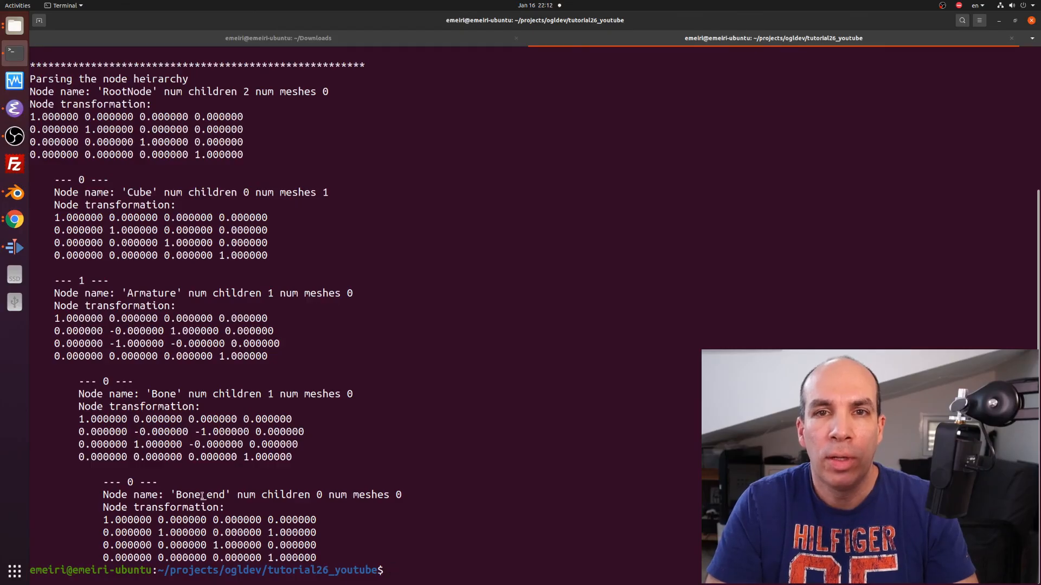
# Step: Highlight the Bone_end node name in the simple armature's hierarchy output
pyautogui.doubleClick(200, 494)
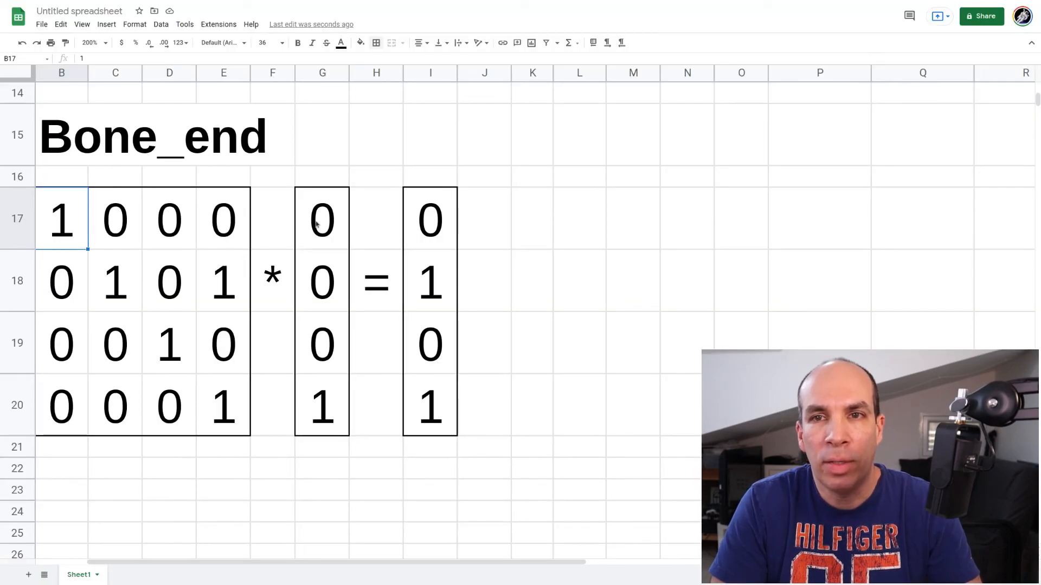
# Step: Select the 0,0,0,1 vector cells beside the Bone_end matrix giving 0,1,0,1
pyautogui.moveTo(322, 219); pyautogui.dragTo(322, 344)
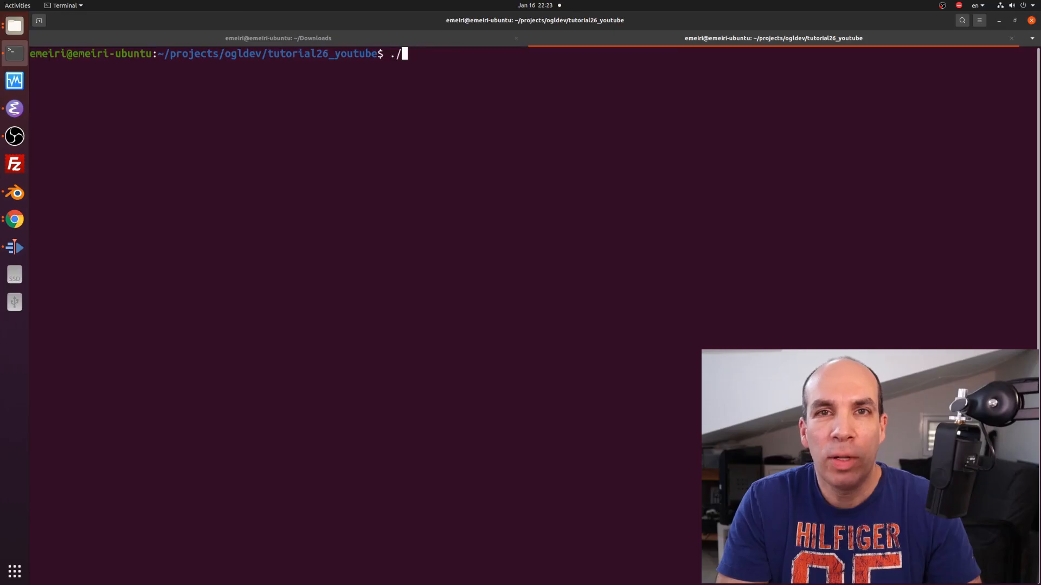
# Step: Run assimp_sandbox on the MD5 model and highlight the pelvis node in its 35-bone hierarchy
pyautogui.write('assimp_sandbox ../Co')
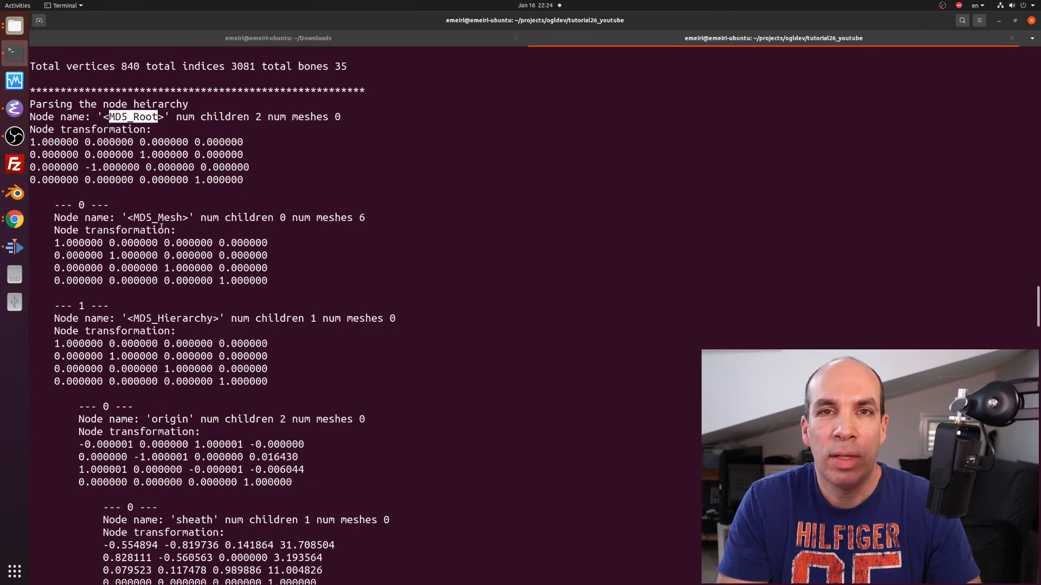
pyautogui.doubleClick(169, 418)
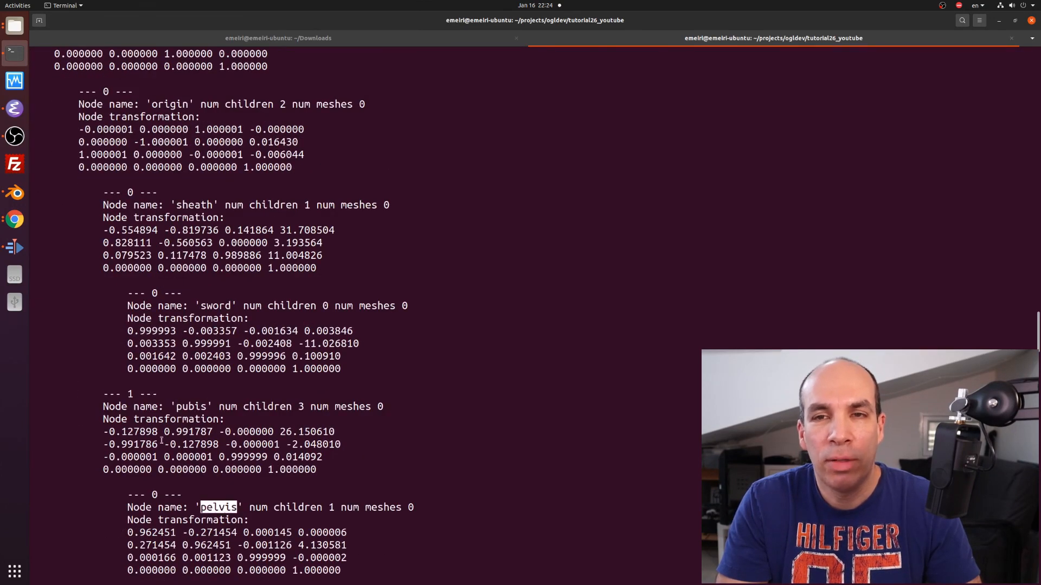
pyautogui.scroll(-3)
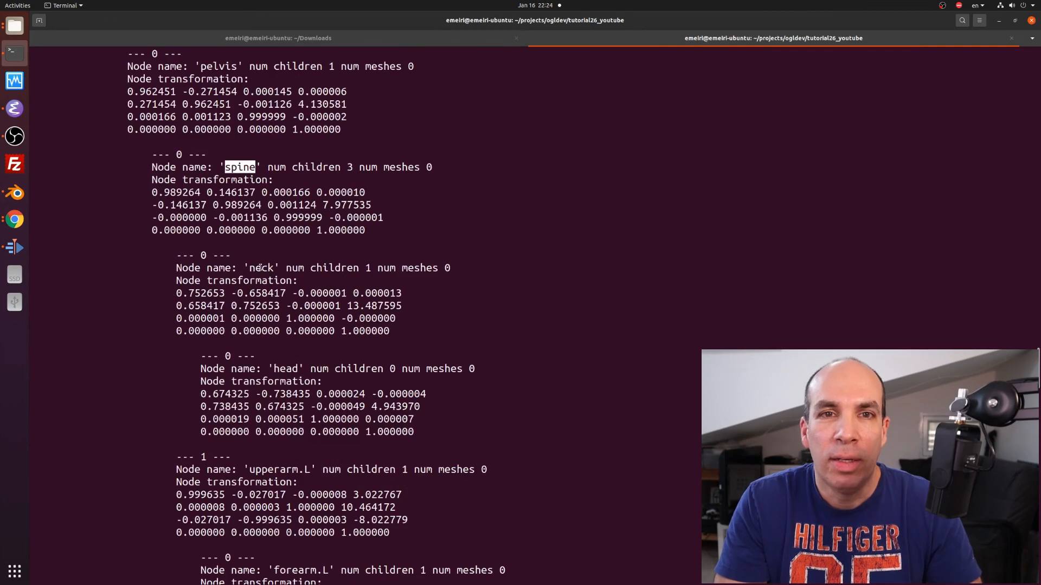